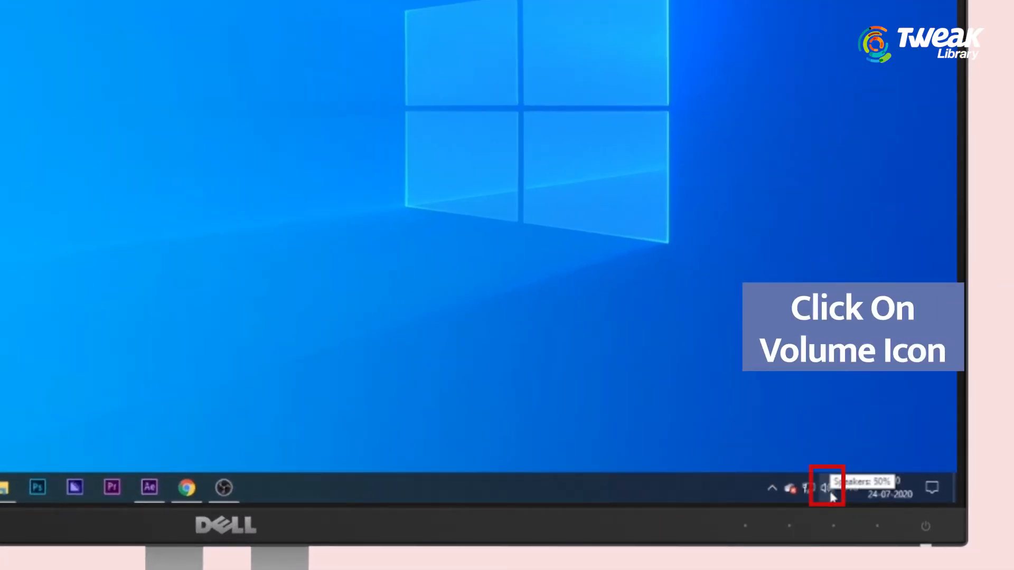
Reach the classic Sound control panel from the taskbar volume icon's Sound settings
right_click(826, 489)
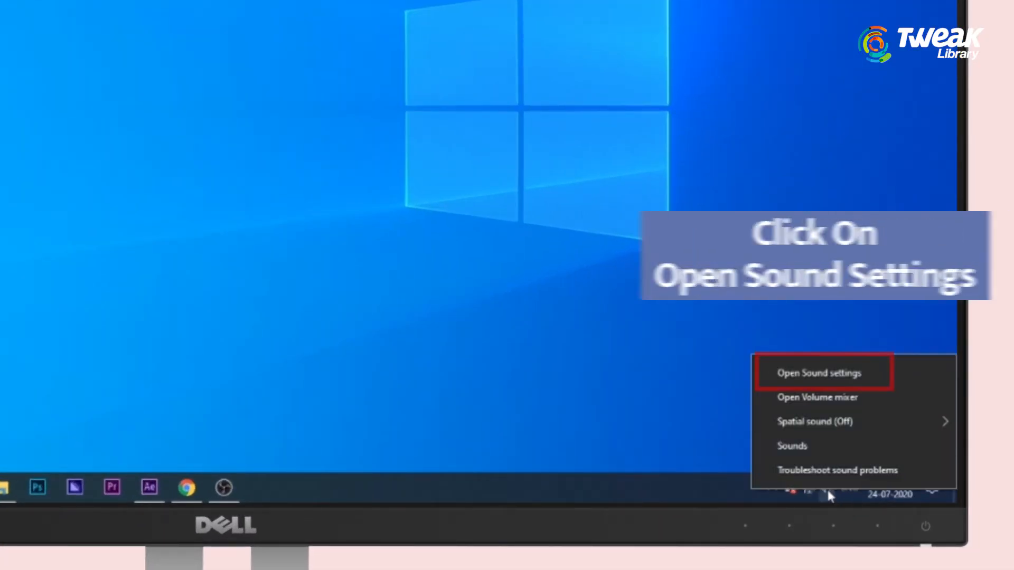
left_click(819, 373)
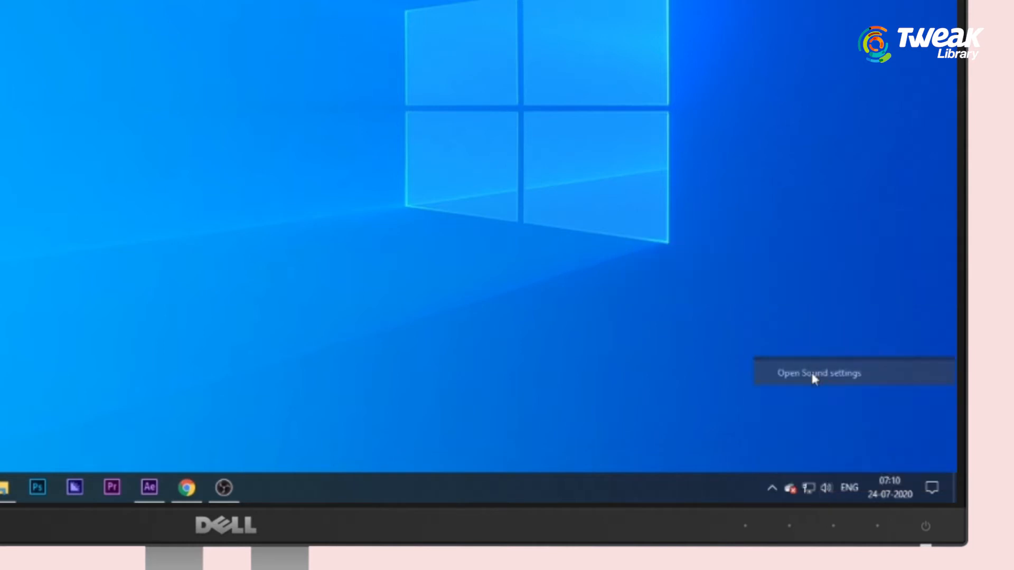
left_click(819, 373)
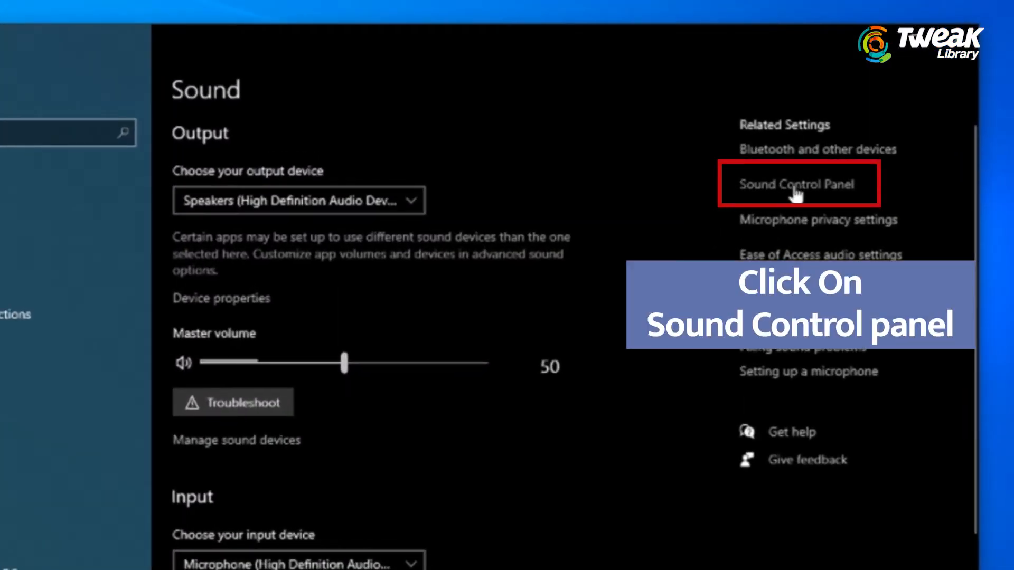
left_click(797, 184)
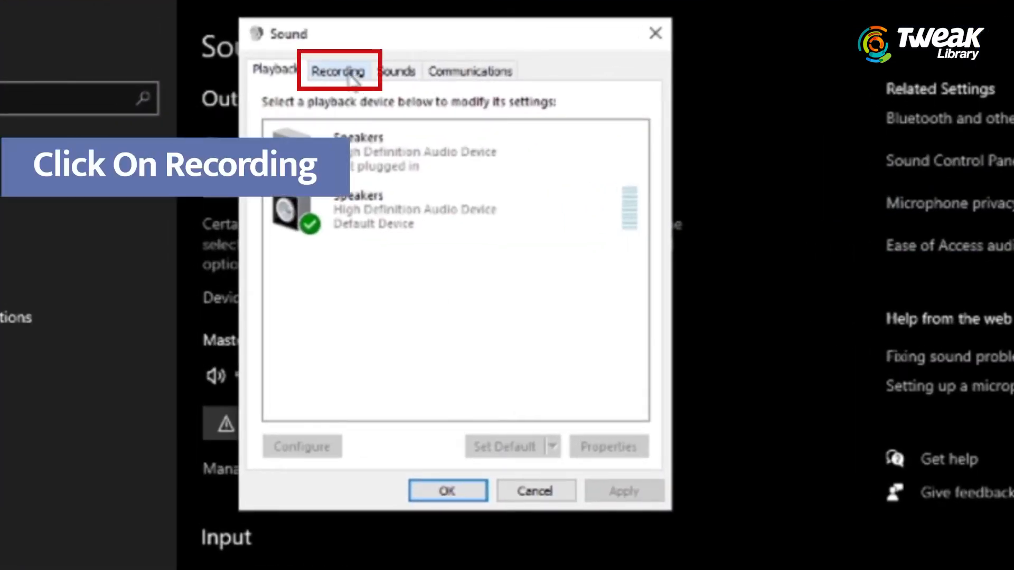
Select the default Microphone on the Recording list and confirm with OK
left_click(337, 70)
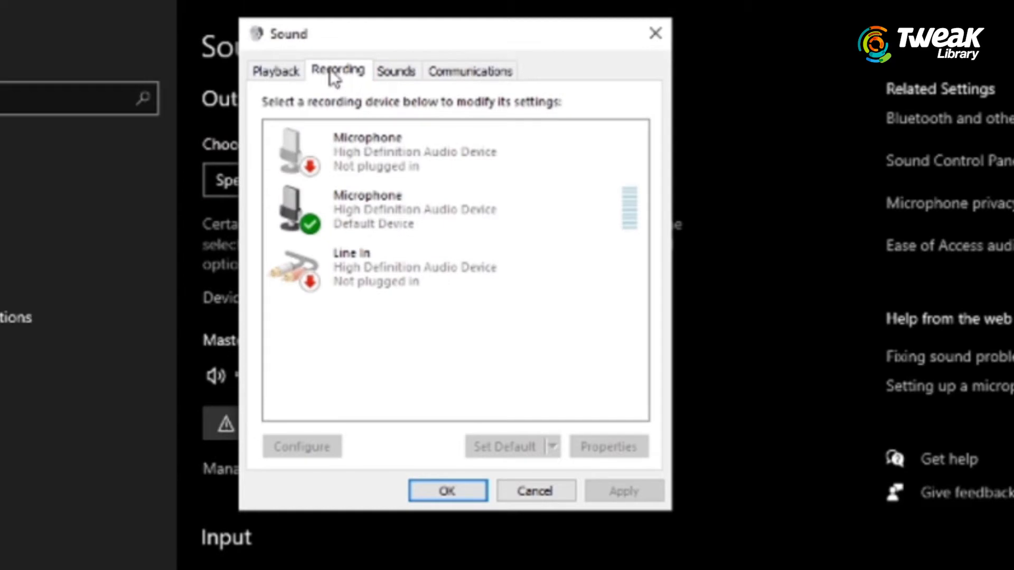
left_click(398, 209)
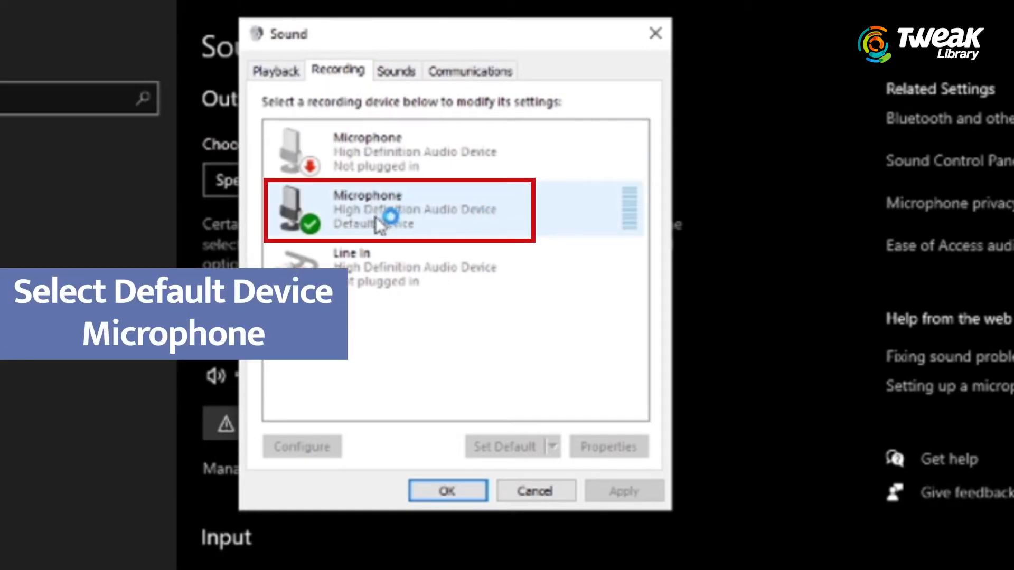
left_click(447, 491)
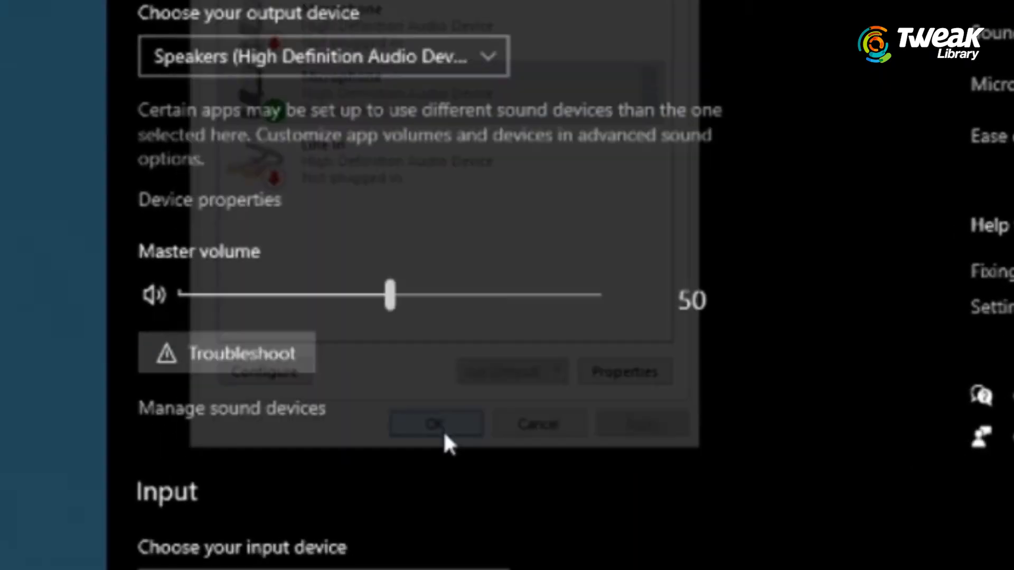
left_click(437, 424)
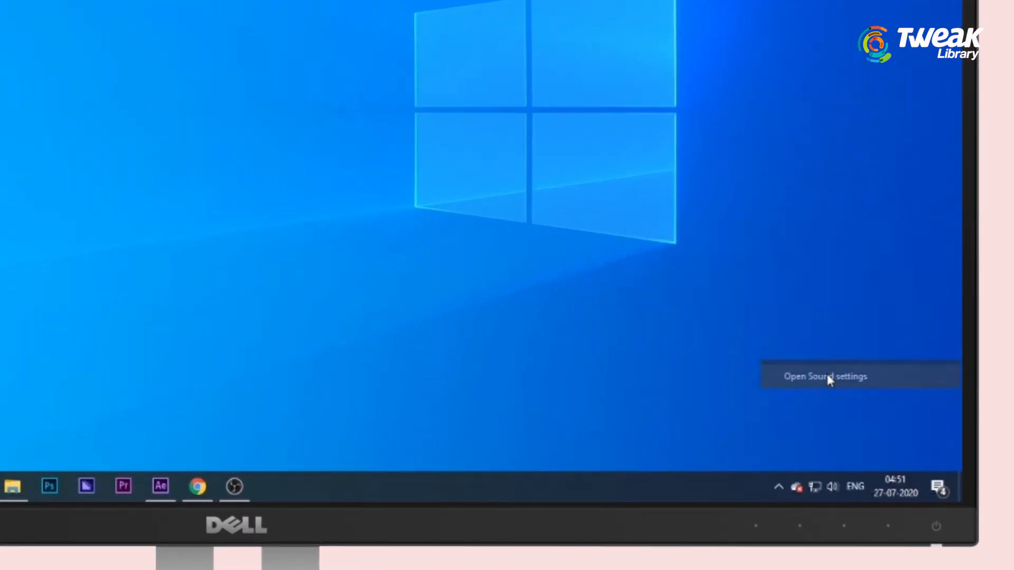
Return to the Recording devices list and bring up the default Microphone's Properties
left_click(826, 376)
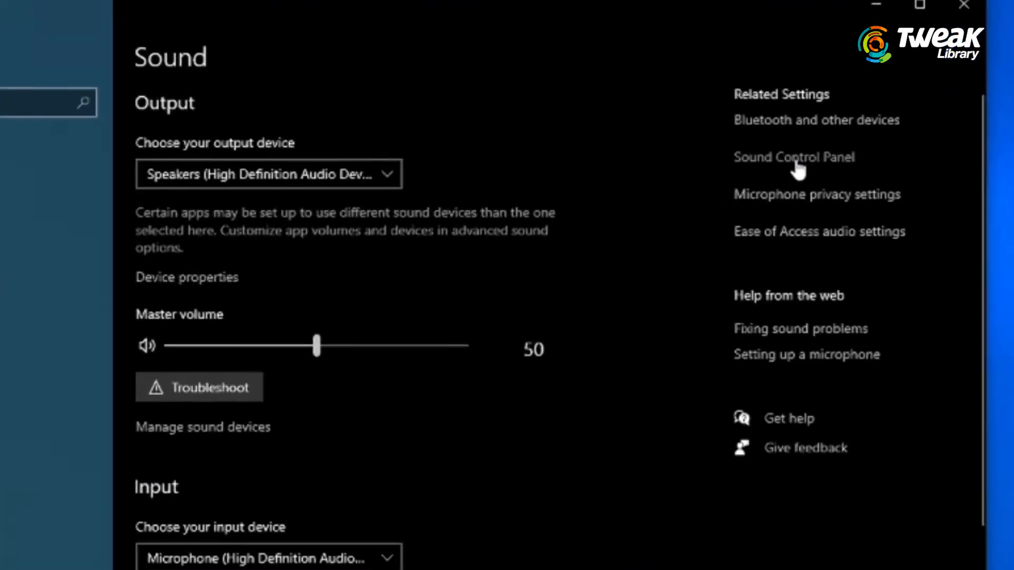
left_click(795, 161)
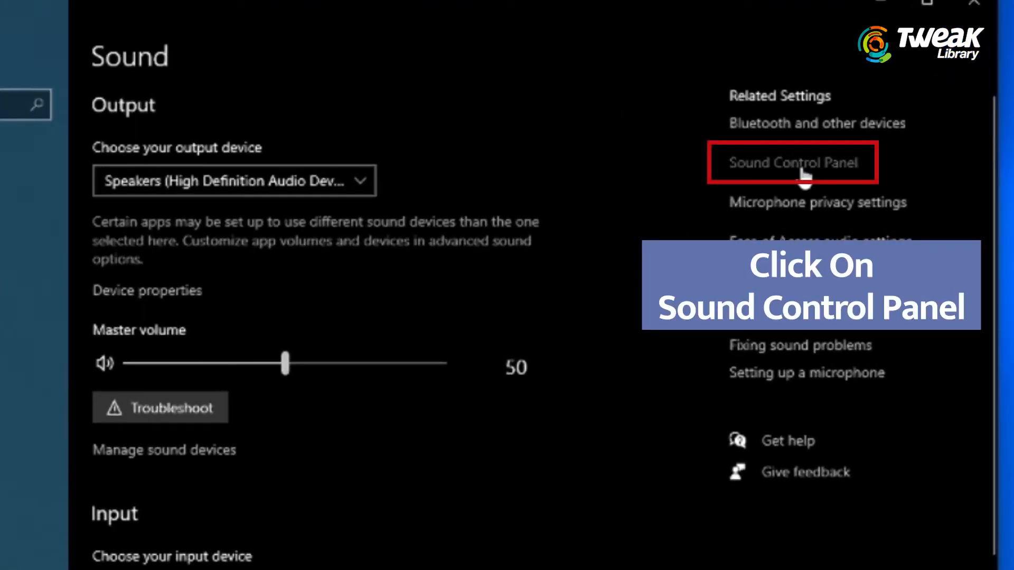
left_click(793, 162)
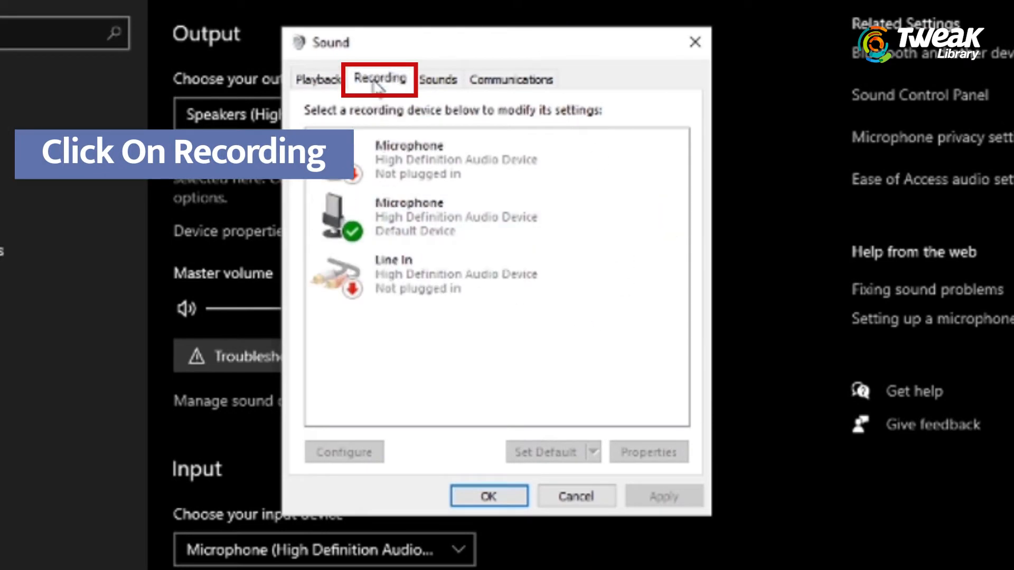
left_click(427, 217)
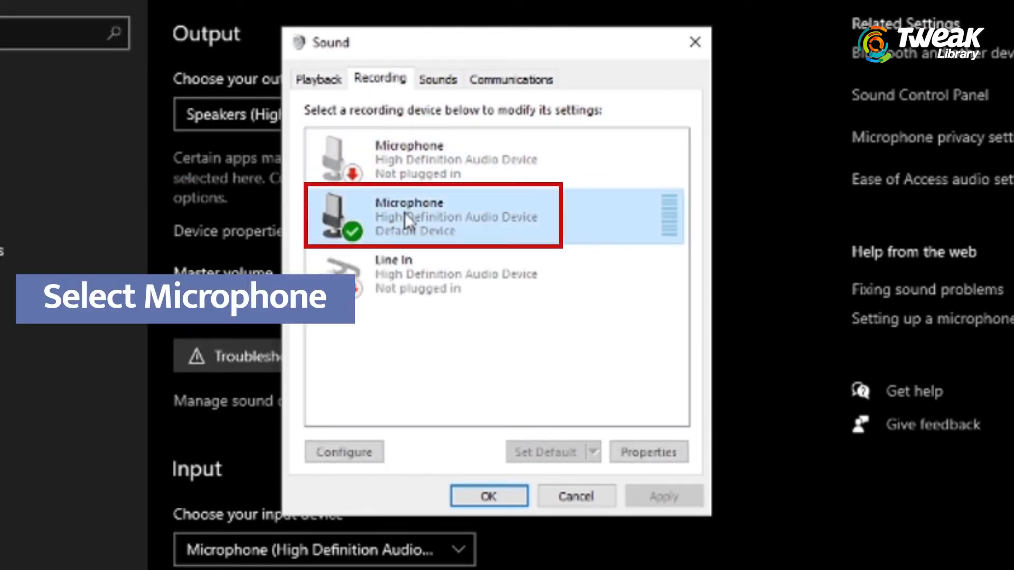
left_click(648, 451)
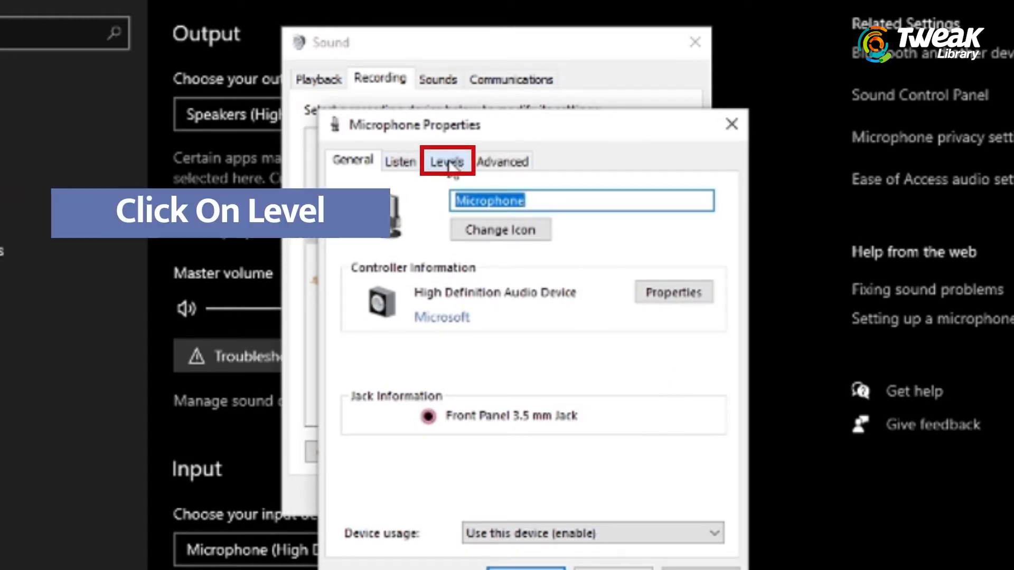
Set Microphone level to 94 and Microphone Boost to +30 dB on Levels, then save
left_click(446, 161)
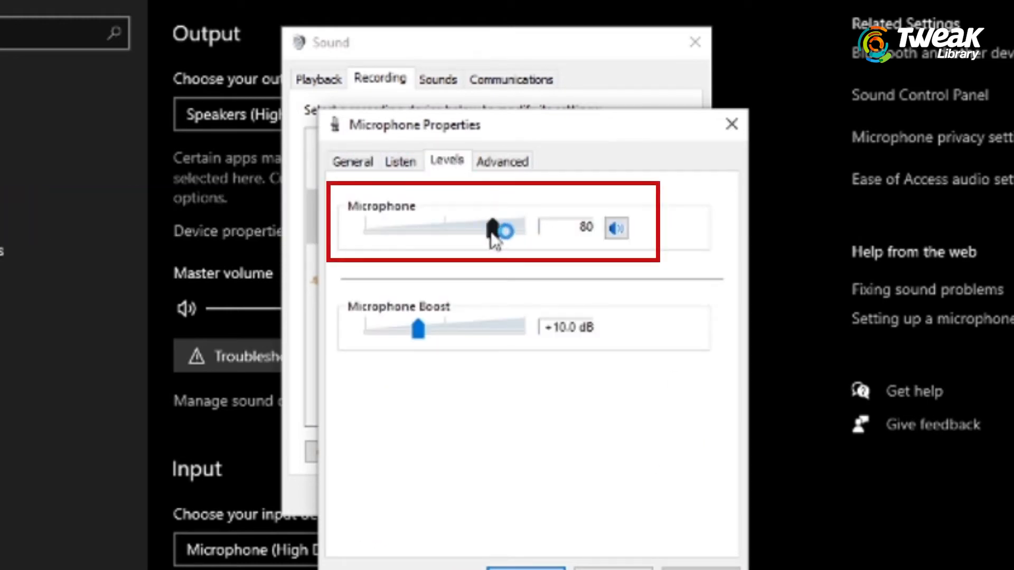
left_click_drag(494, 229, 517, 228)
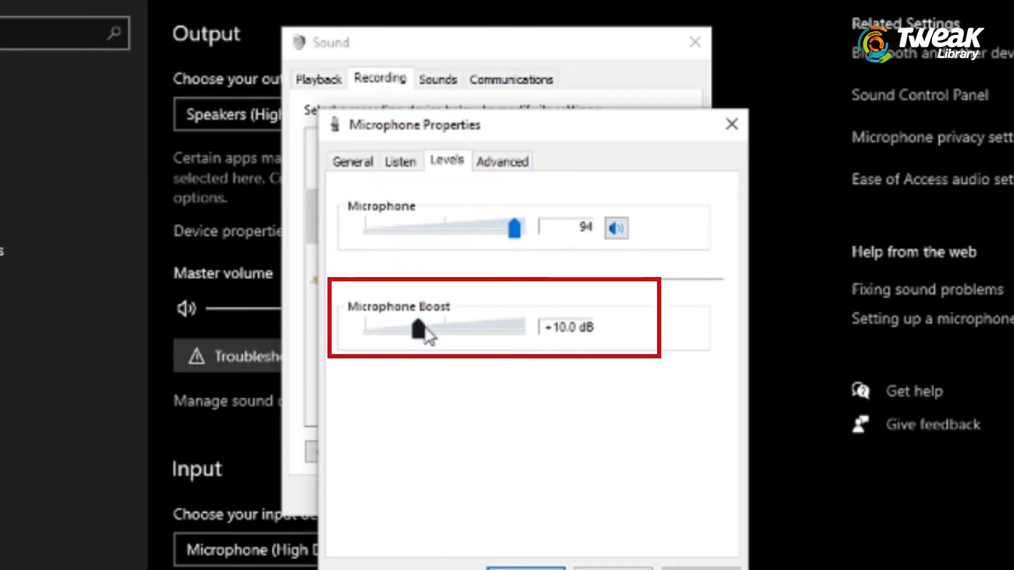
left_click_drag(420, 329, 524, 329)
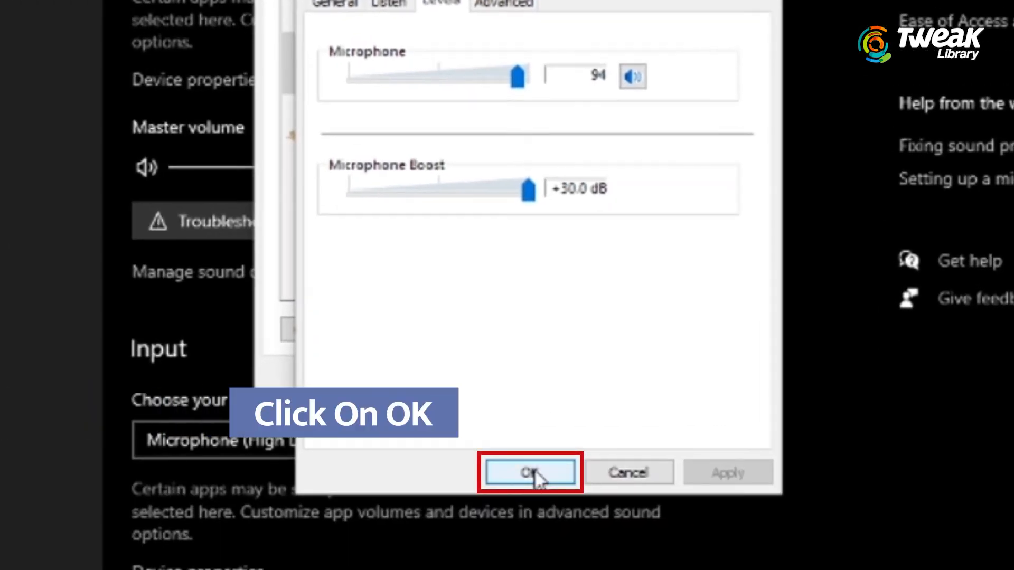
left_click(530, 472)
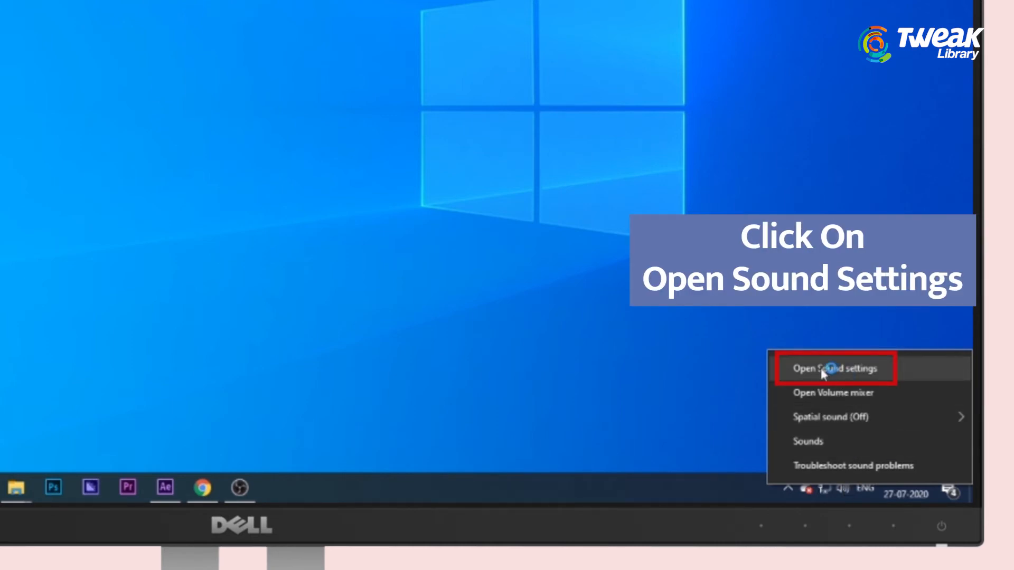
Navigate back through Sound settings to the Microphone's Properties window
left_click(834, 367)
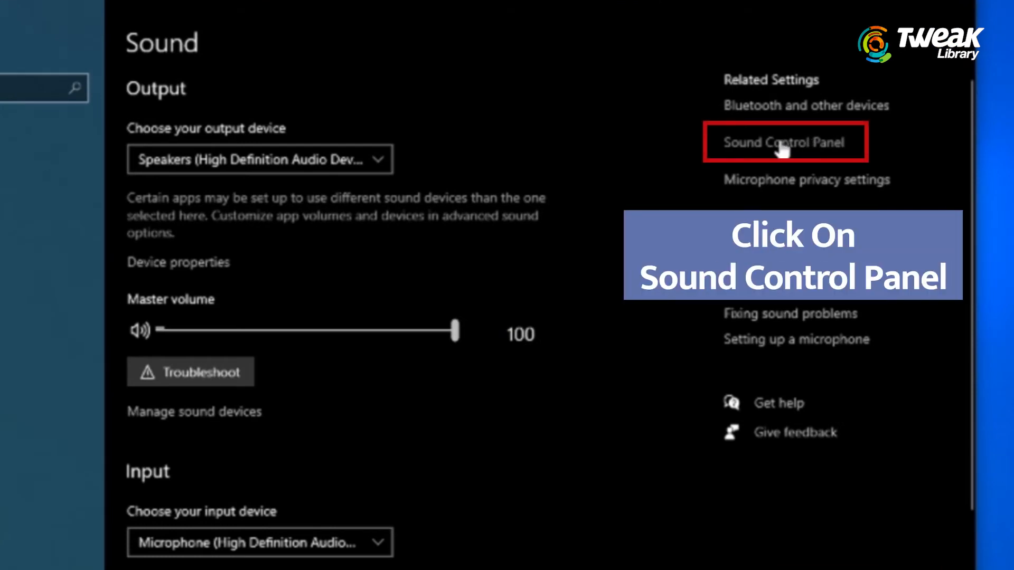
left_click(784, 141)
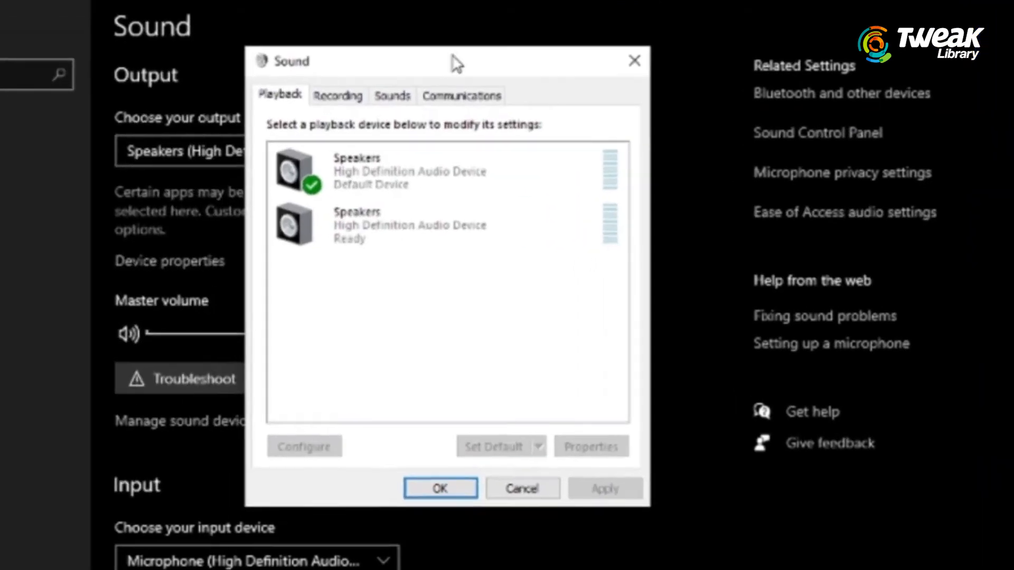
left_click(338, 96)
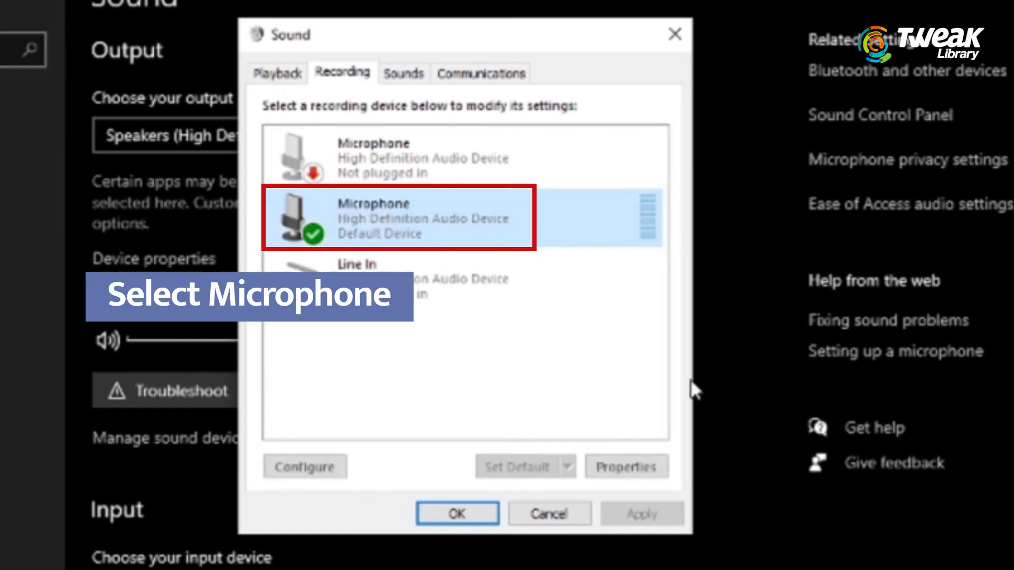
left_click(625, 465)
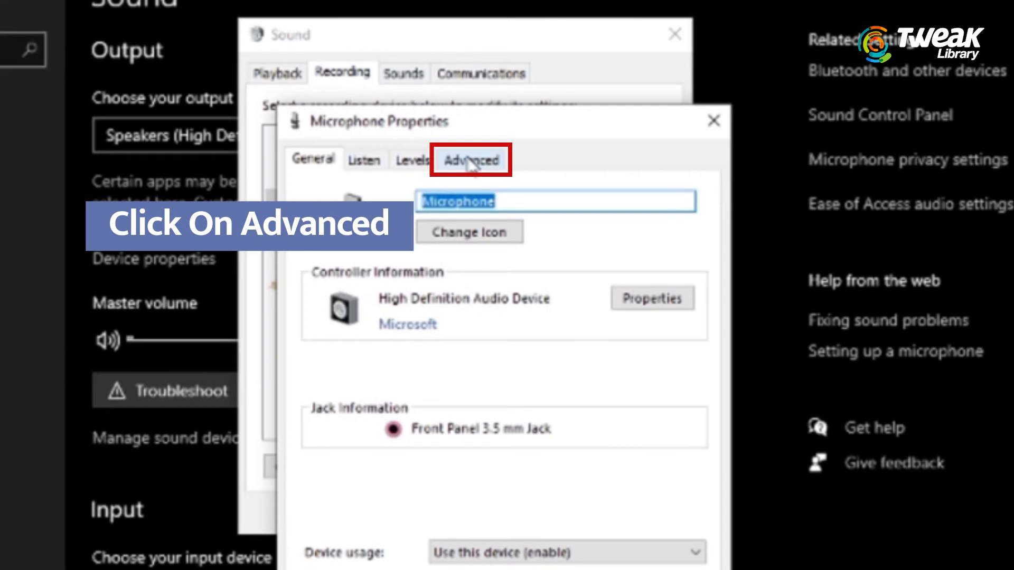
Enable the Advanced Exclusive Mode options for the microphone and confirm
left_click(471, 159)
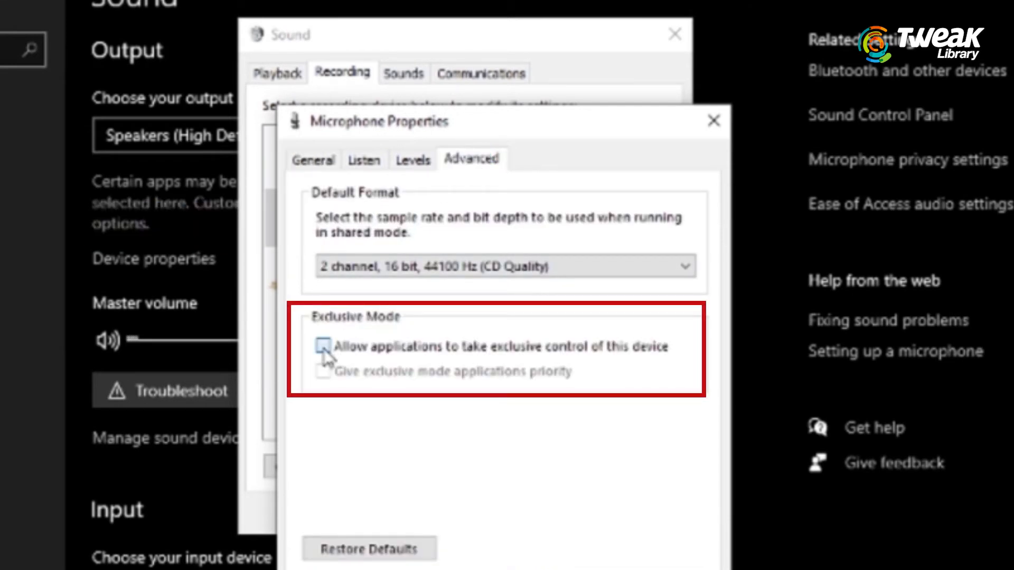
left_click(324, 346)
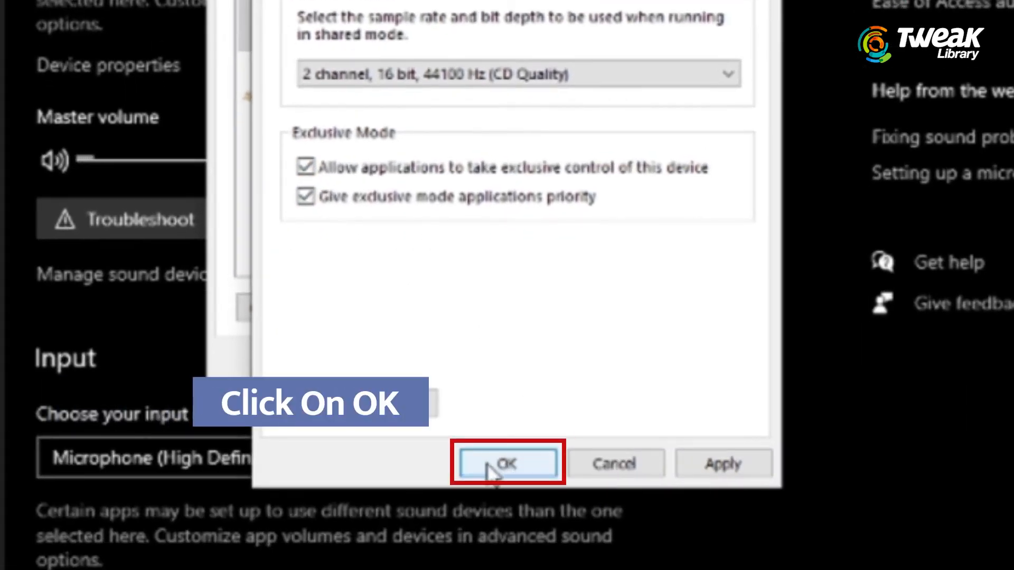
left_click(508, 464)
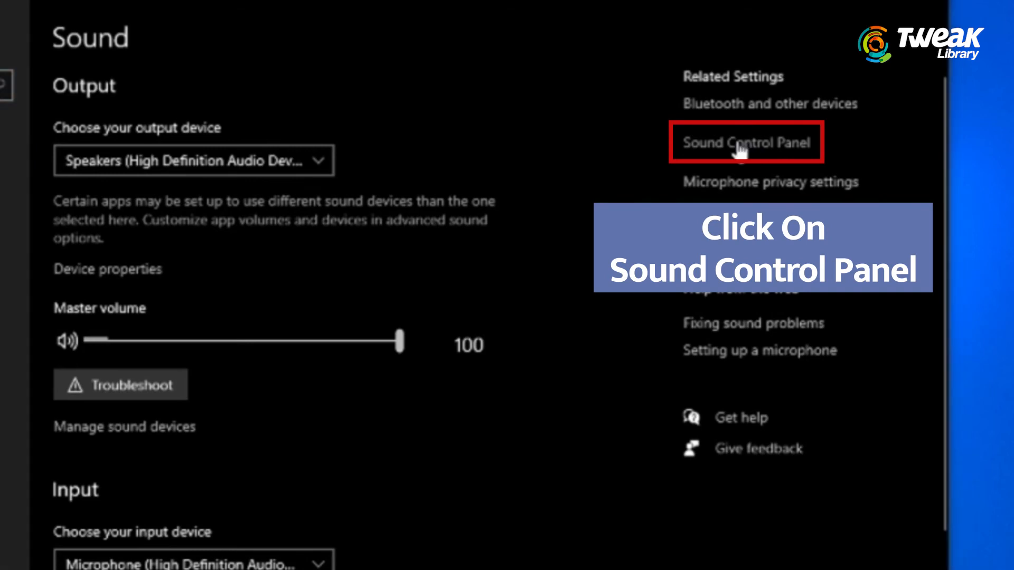
Reopen the Recording list and the default Microphone's Properties once more
left_click(745, 141)
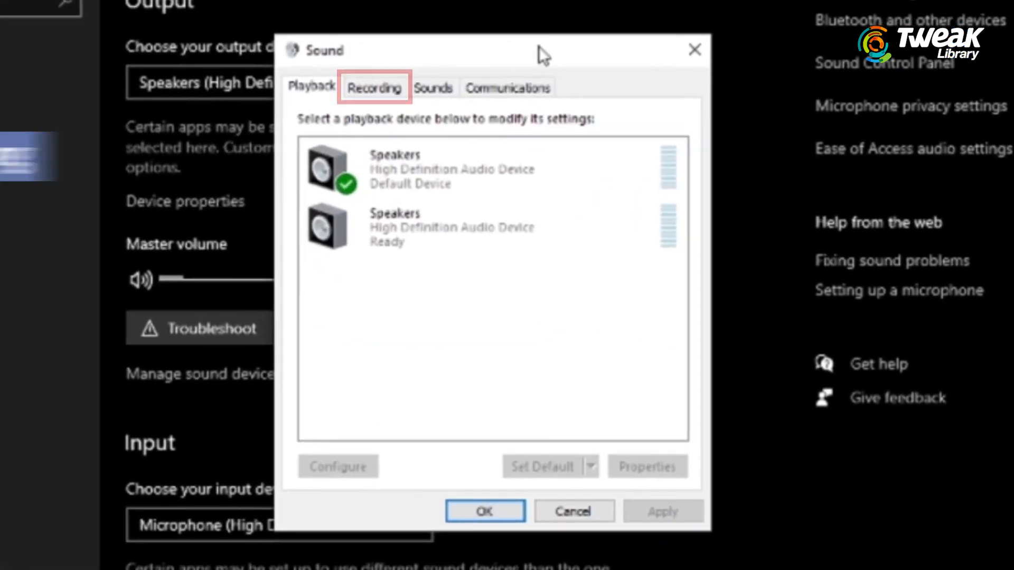
left_click(374, 88)
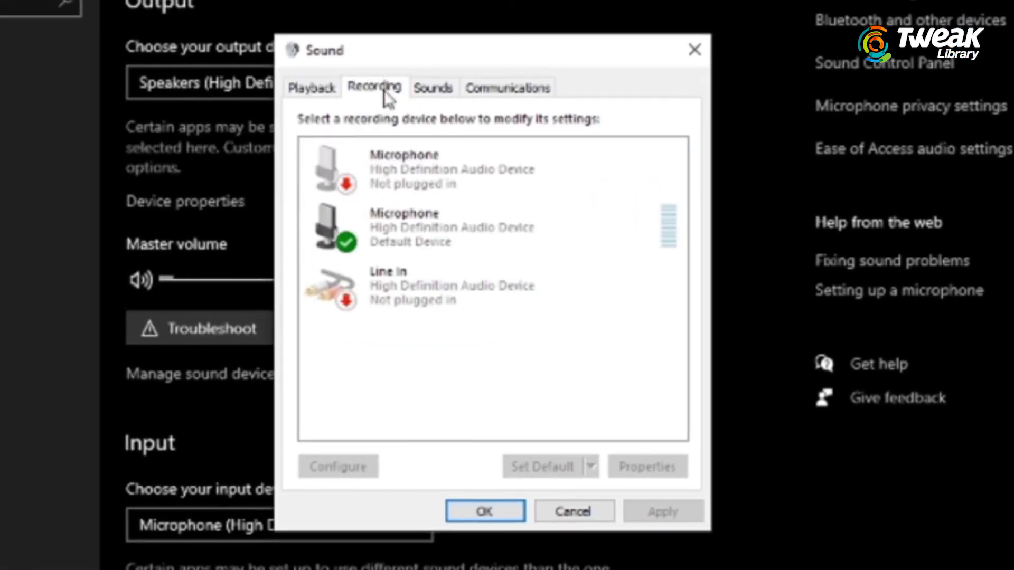
left_click(404, 227)
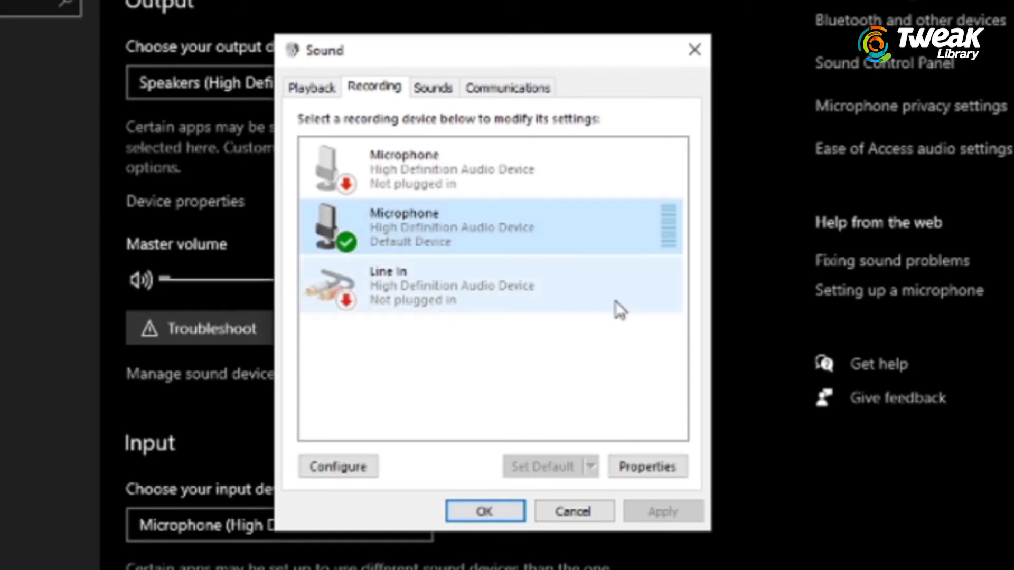
left_click(646, 466)
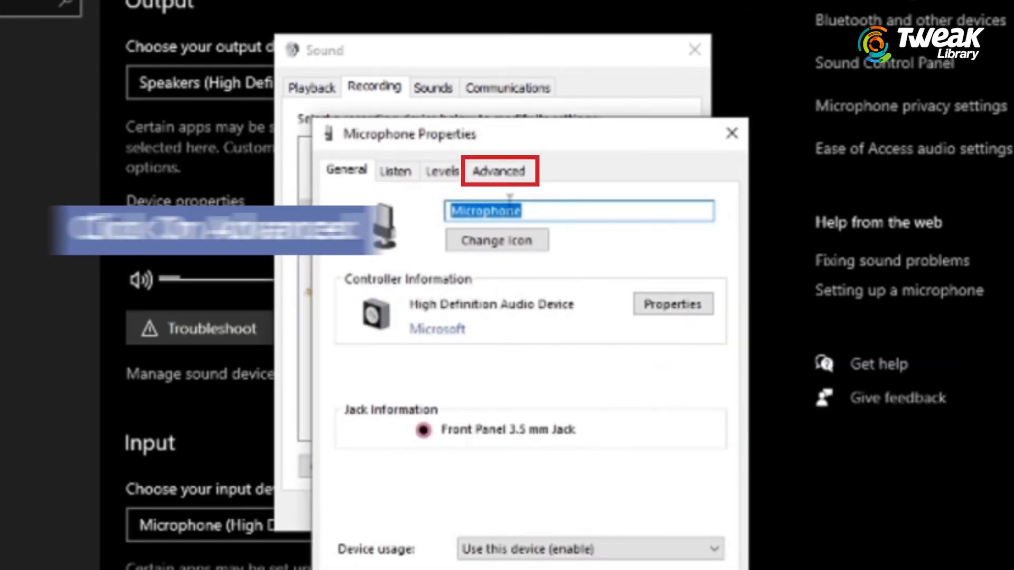
Choose the 2 channel, 16 bit, 48000 Hz (DVD Quality) default format under Advanced and save
left_click(498, 170)
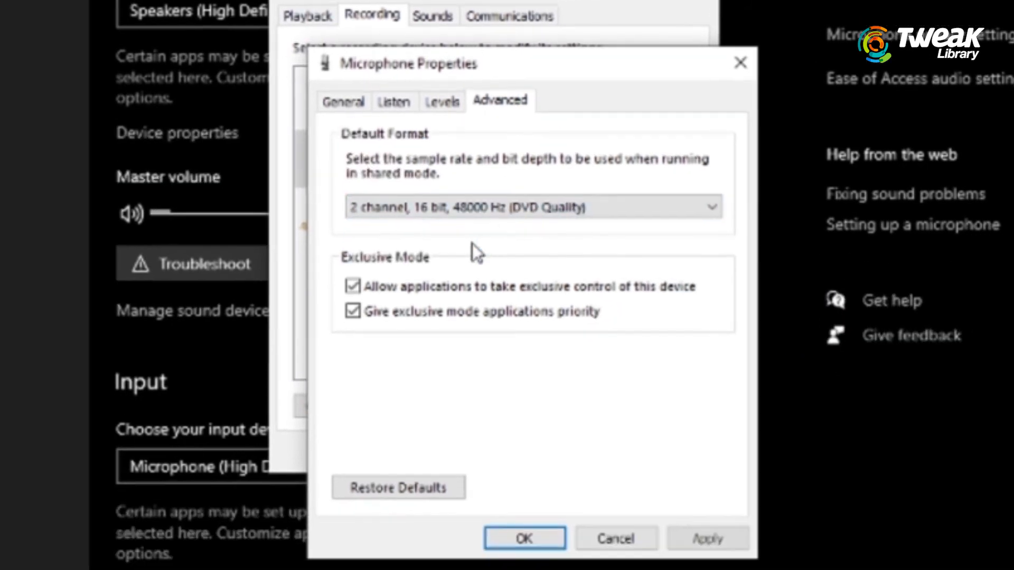
left_click(524, 537)
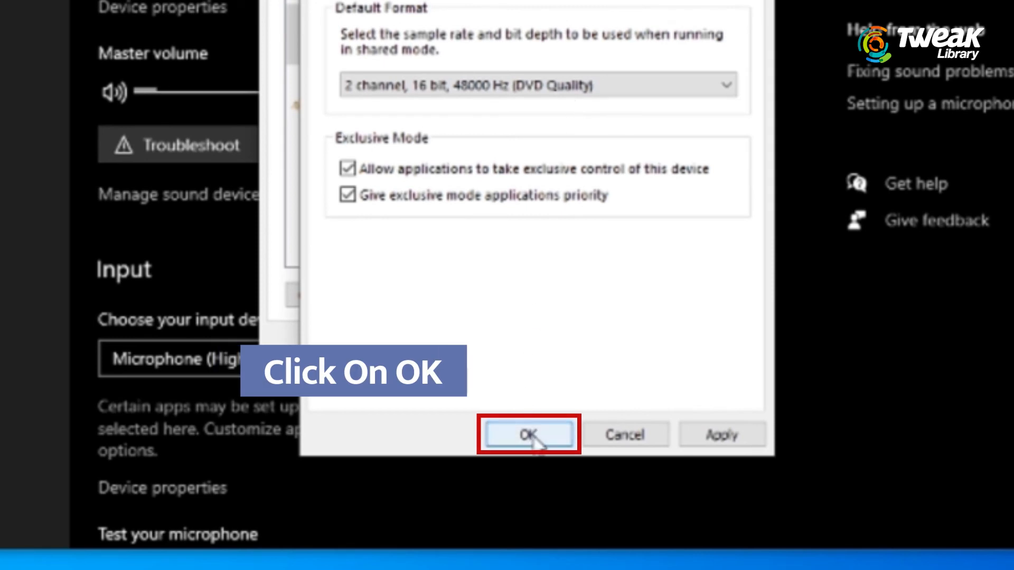
left_click(529, 434)
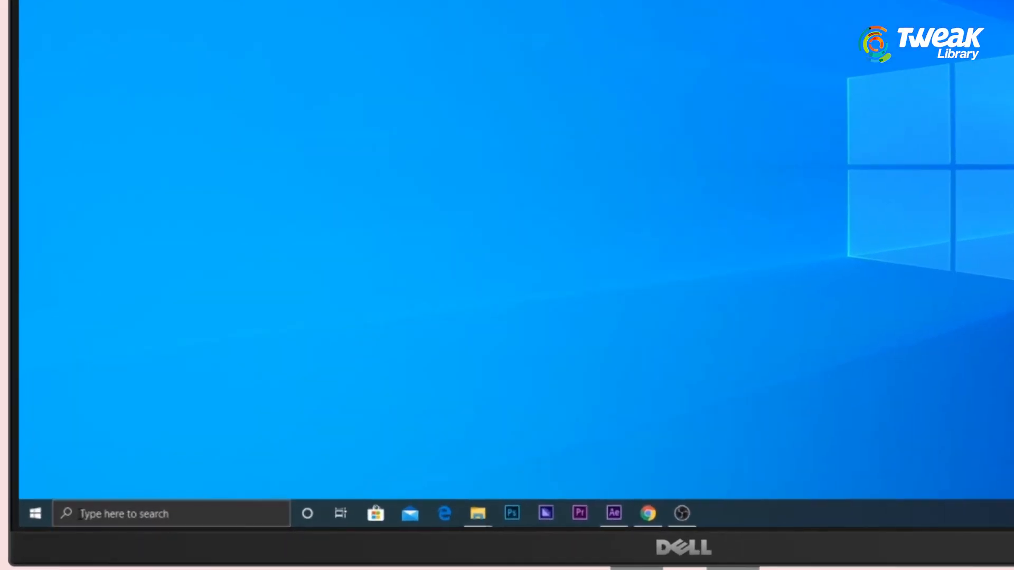
Search 'device' to launch Device Manager and start an automatic driver update for the Microphone
type("device")
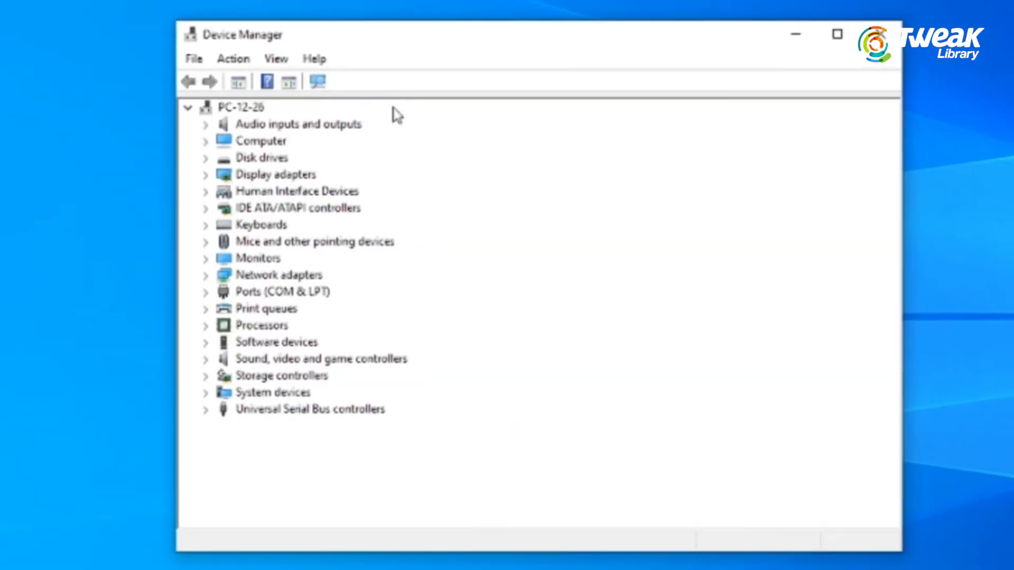
left_click(298, 125)
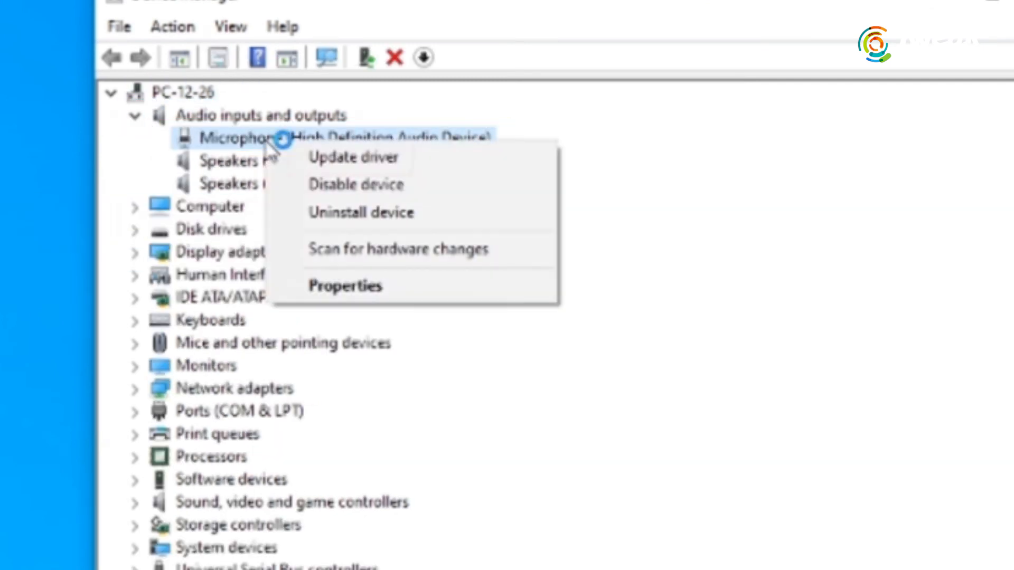
mouse_move(355, 157)
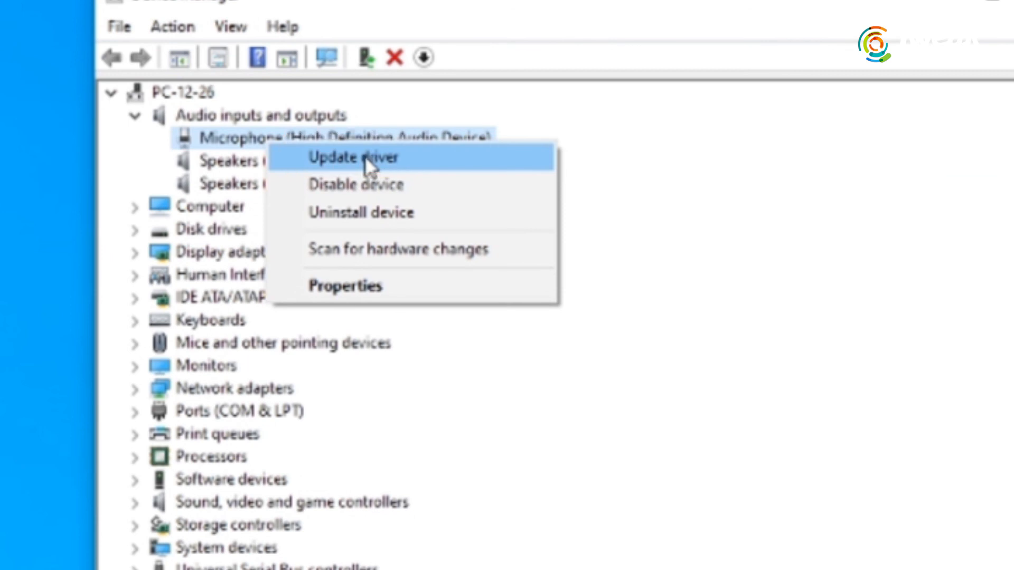
left_click(353, 158)
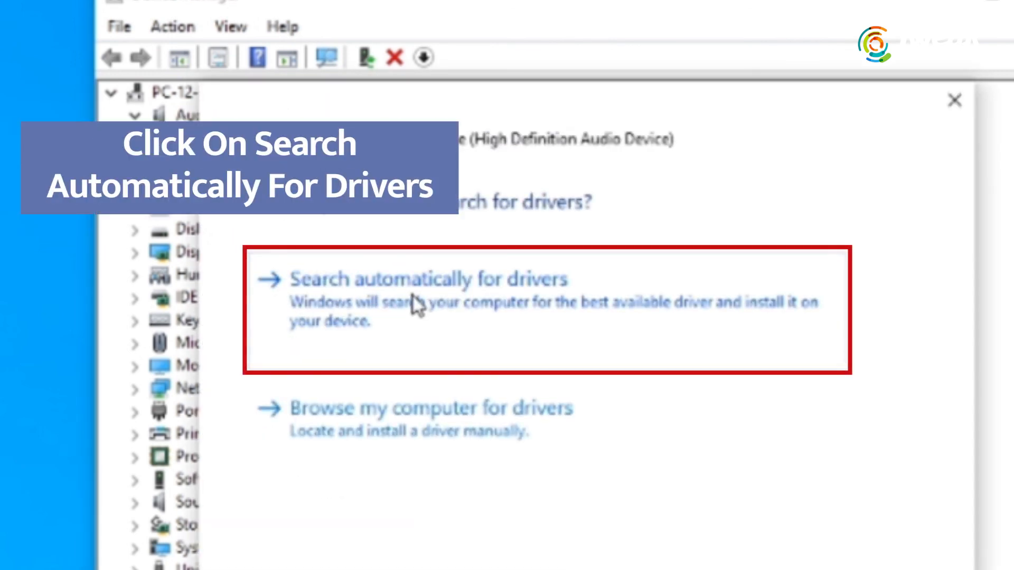
left_click(428, 279)
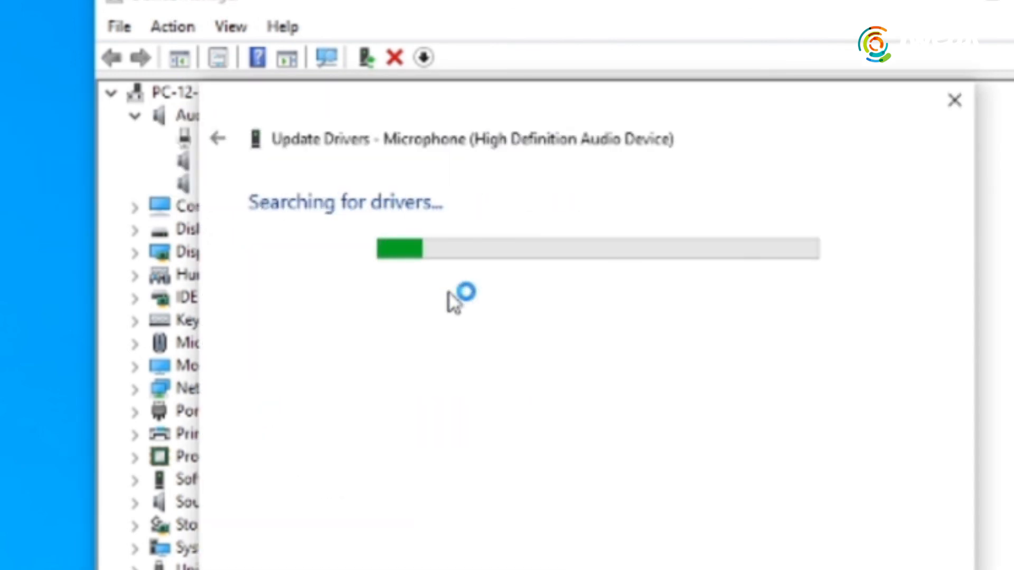